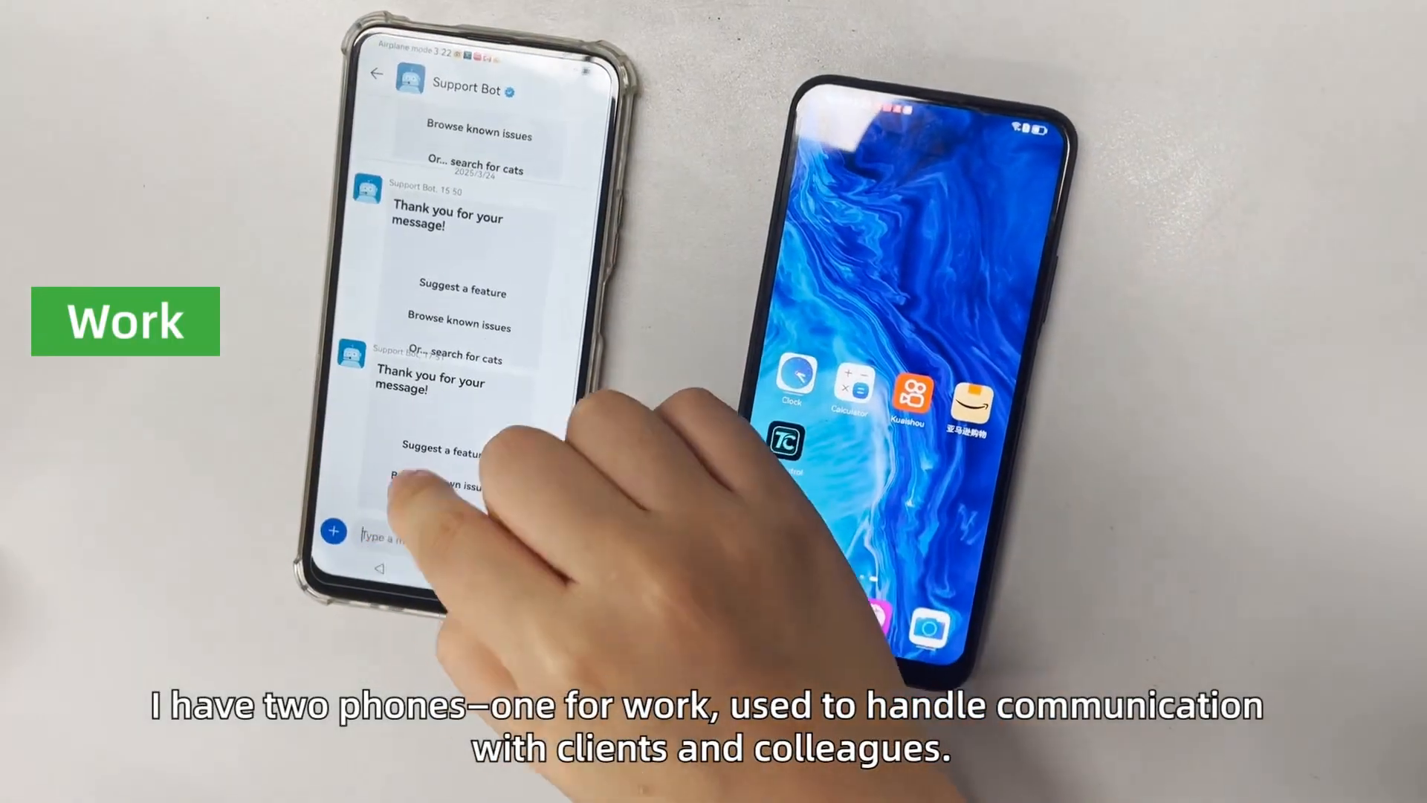
Step: Launch Total Control from its desktop shortcut, showing zero phones connected
type("how are")
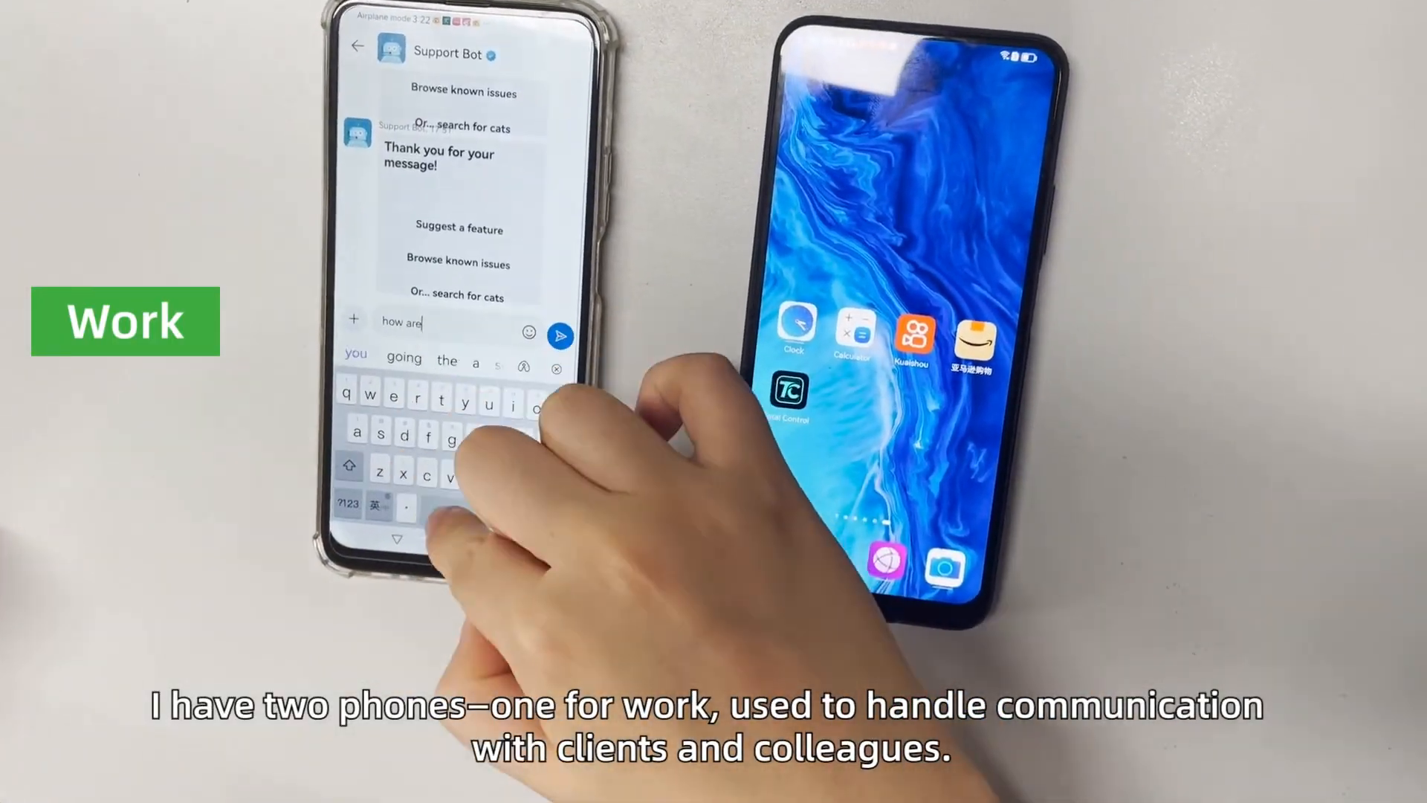
left_click(559, 336)
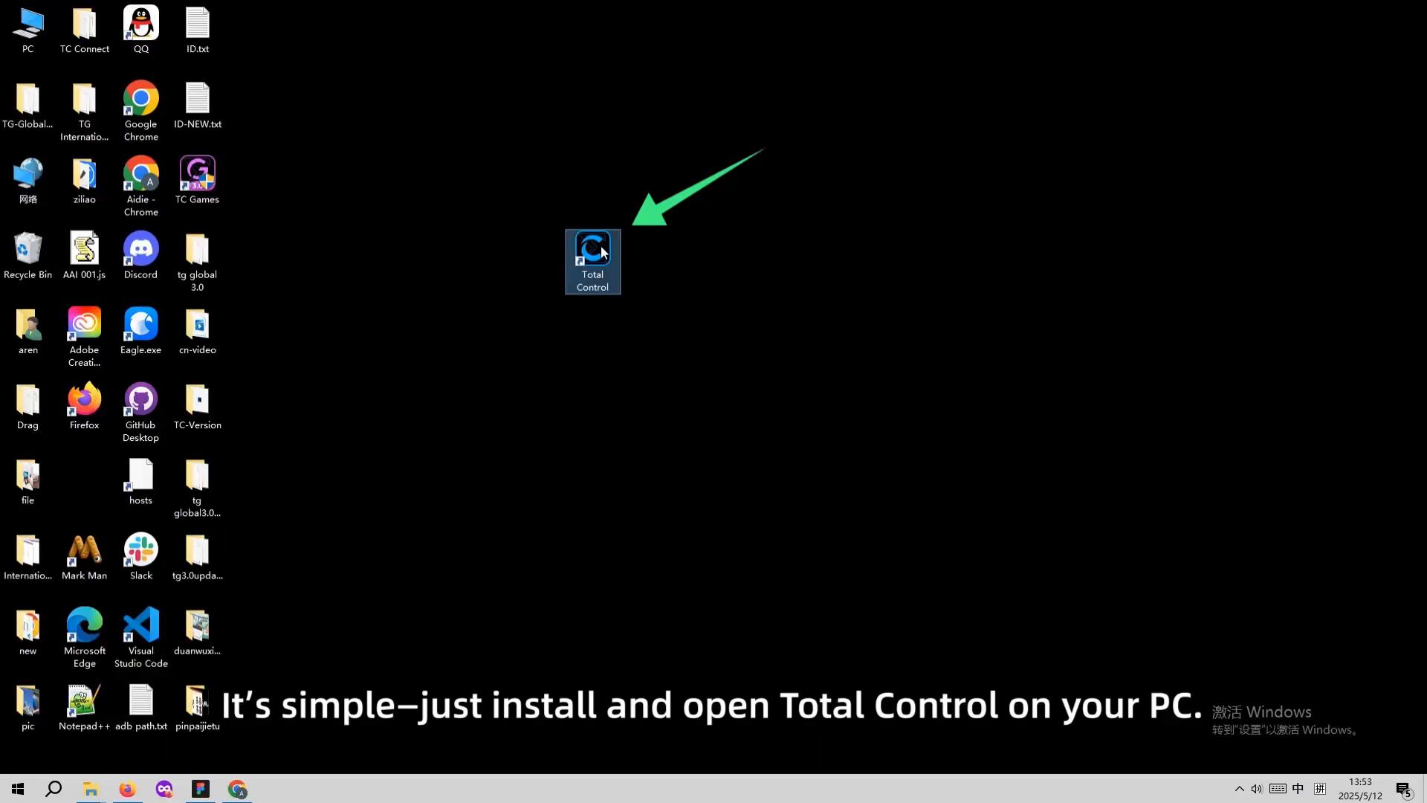
double_click(591, 246)
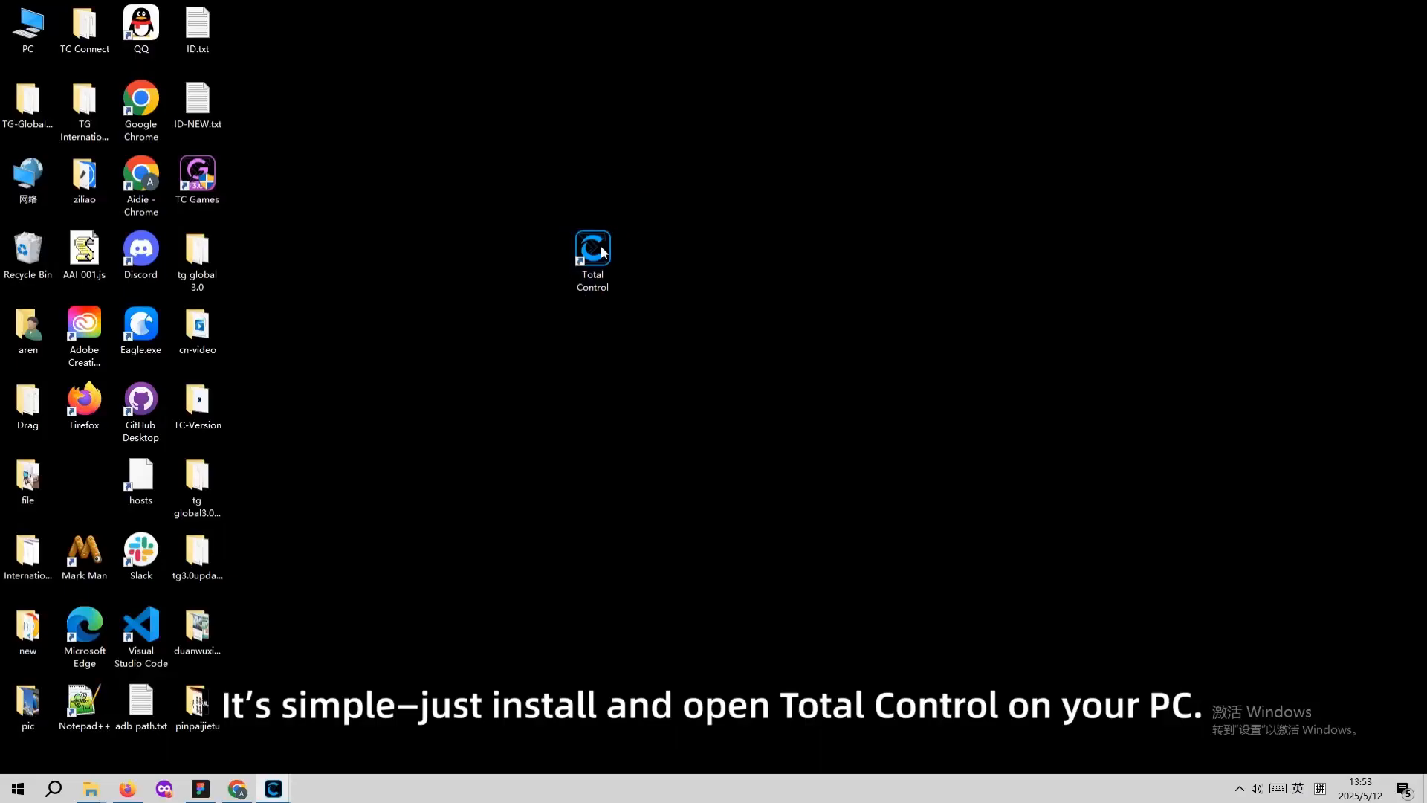
double_click(591, 246)
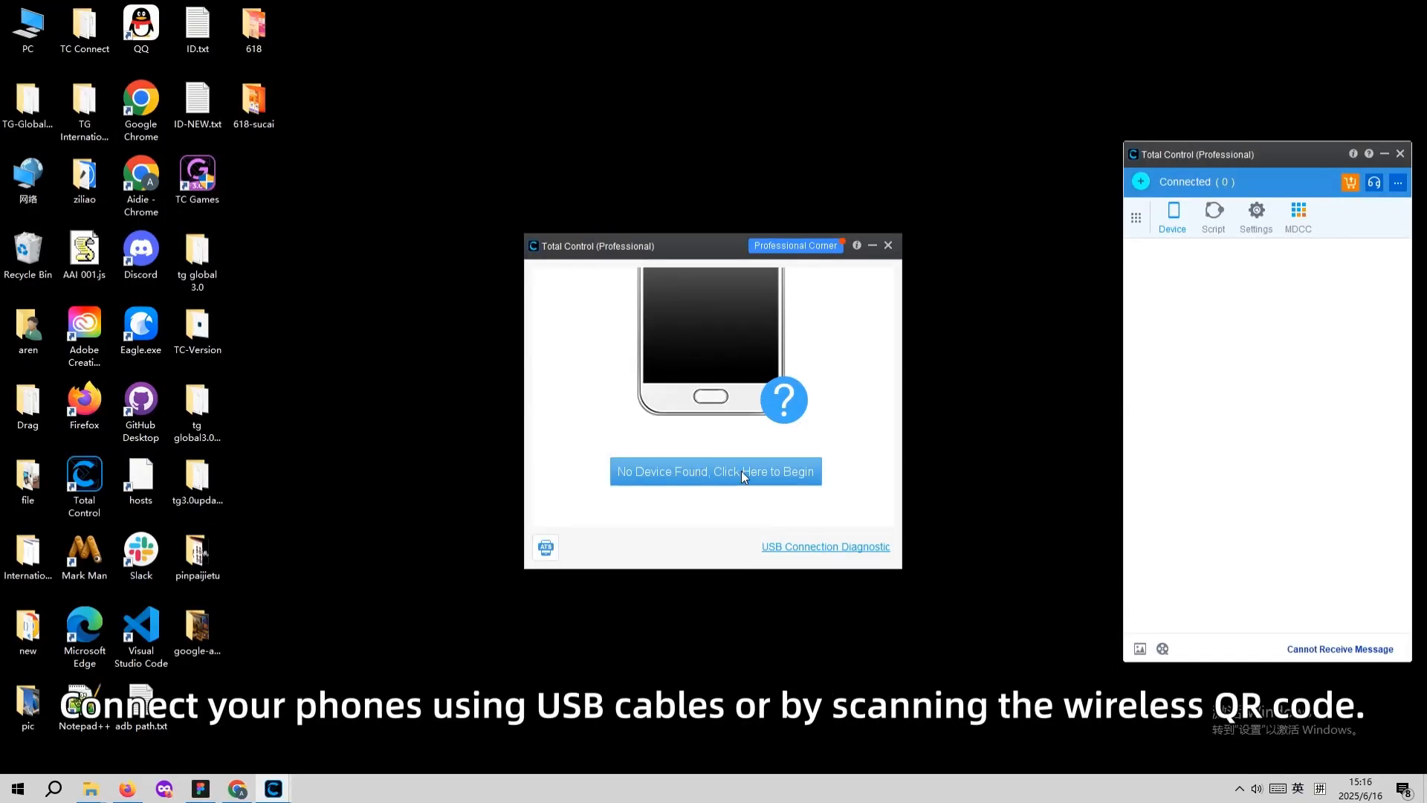
Step: Detect the attached phones and connect both at once with Connect All
left_click(714, 471)
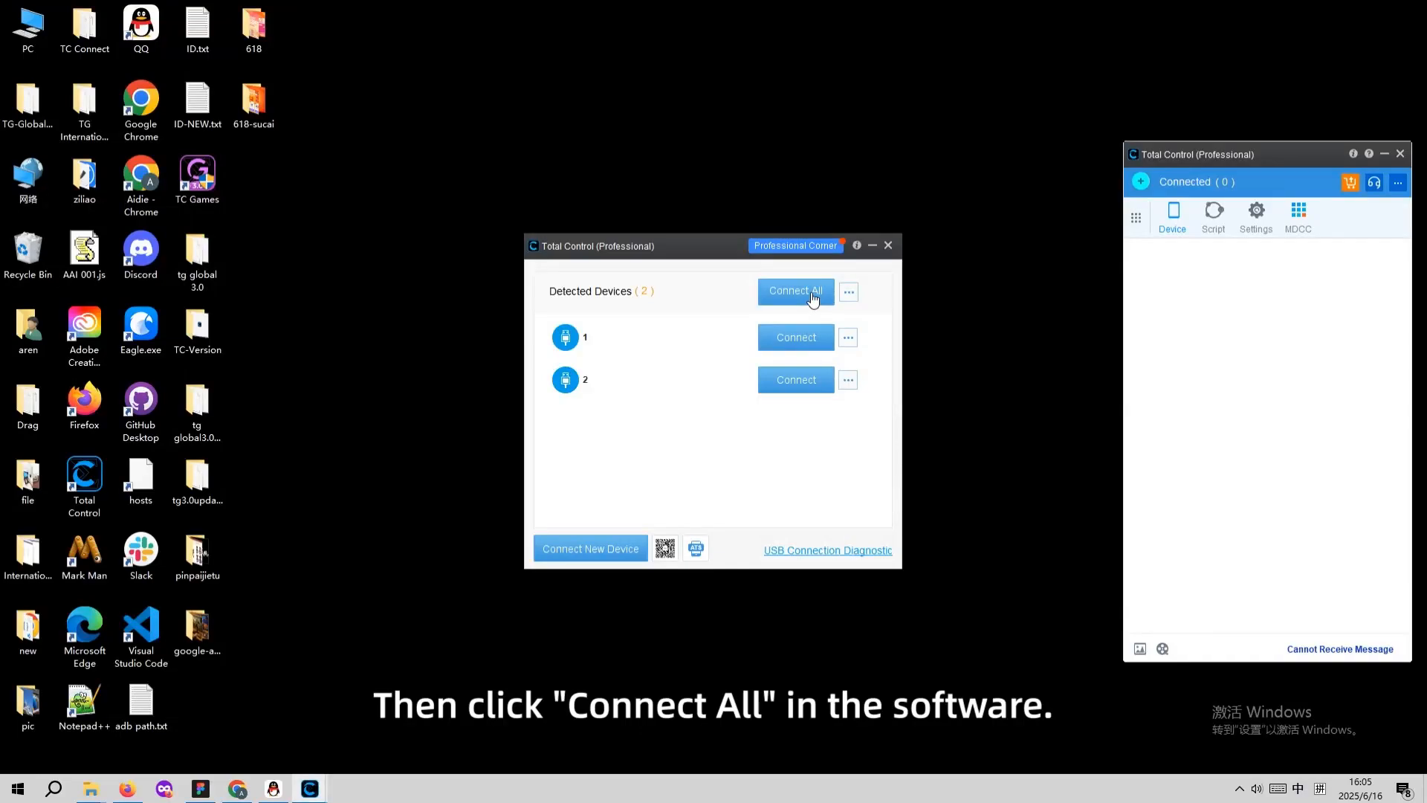
left_click(793, 291)
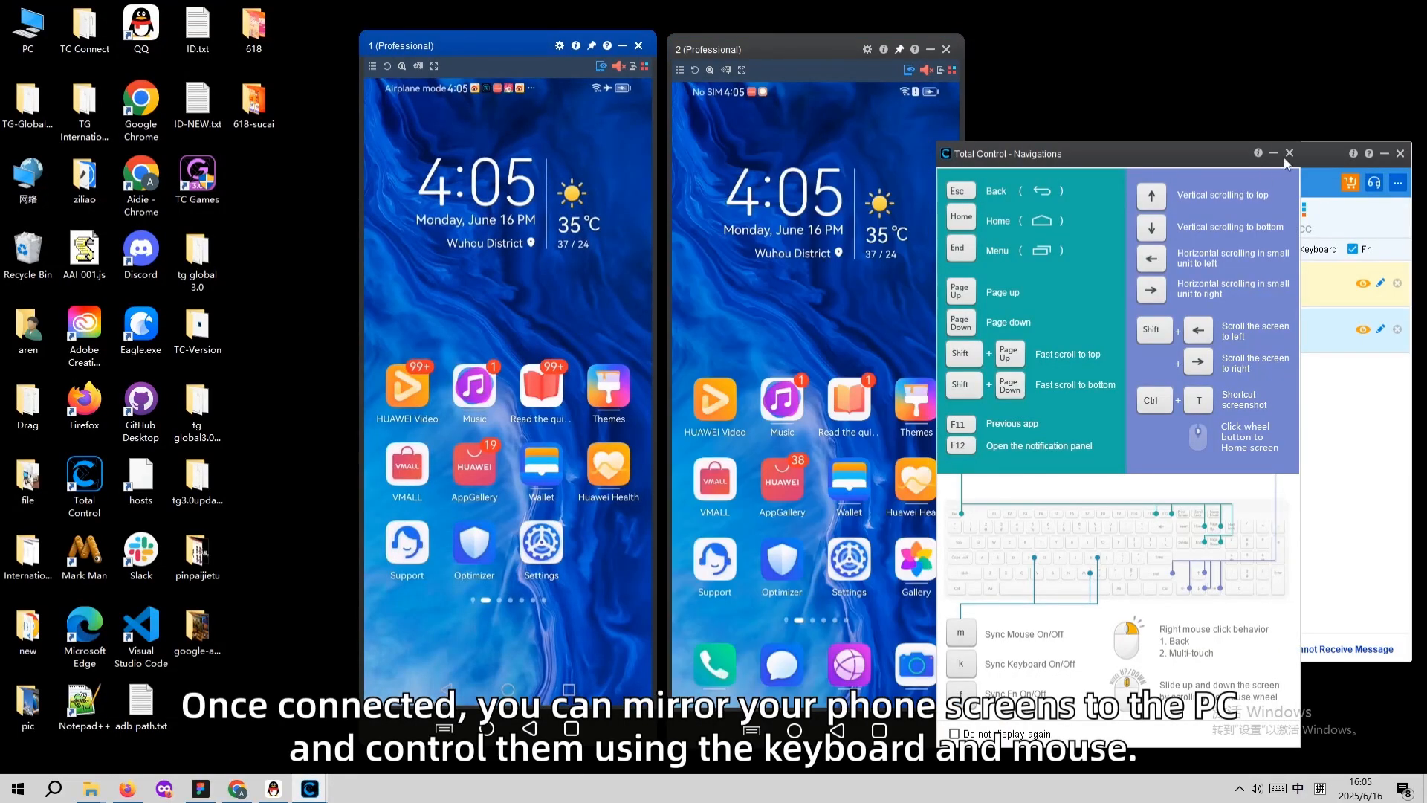
Step: Dismiss the Navigations shortcut guide and type 'How' into phone 1's chat box
left_click(1289, 153)
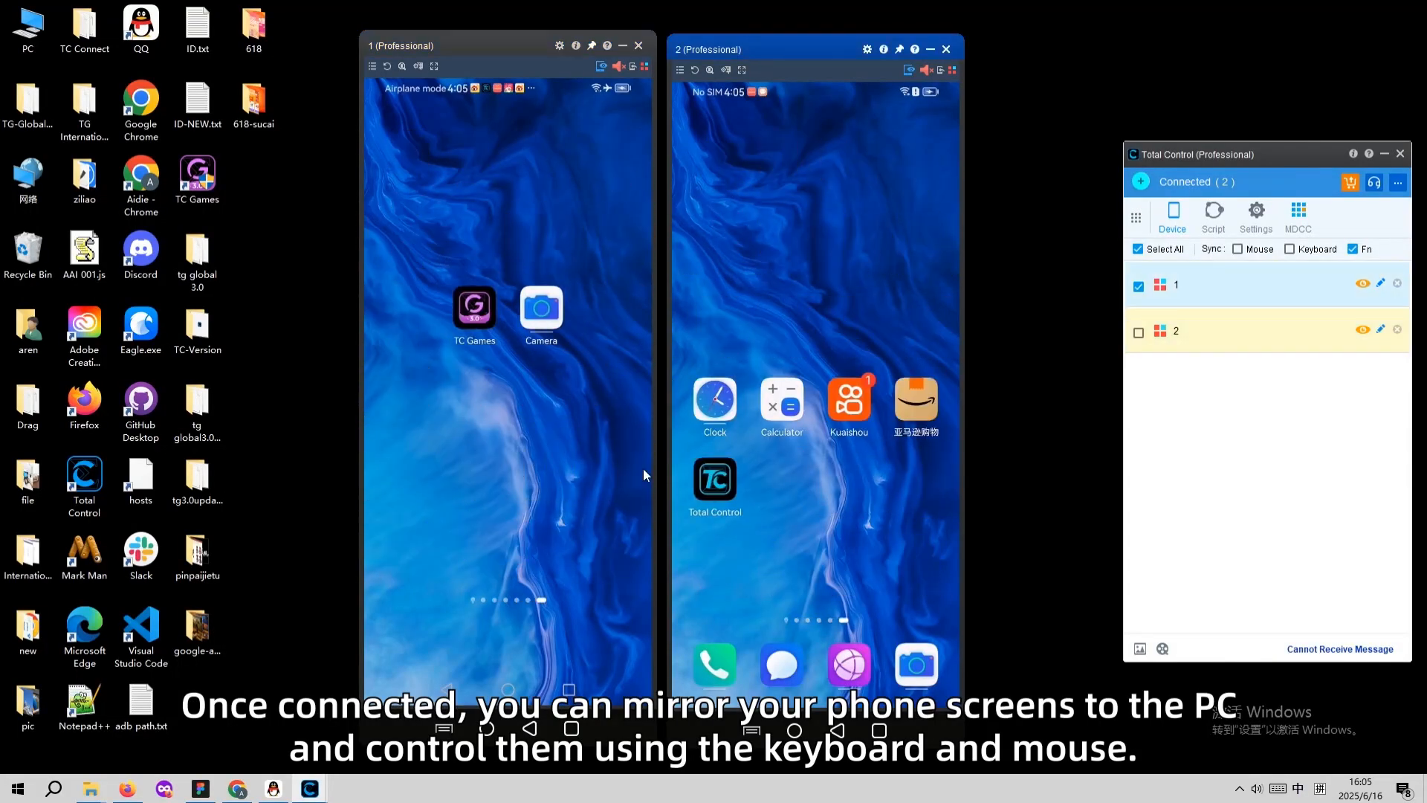
left_click(559, 46)
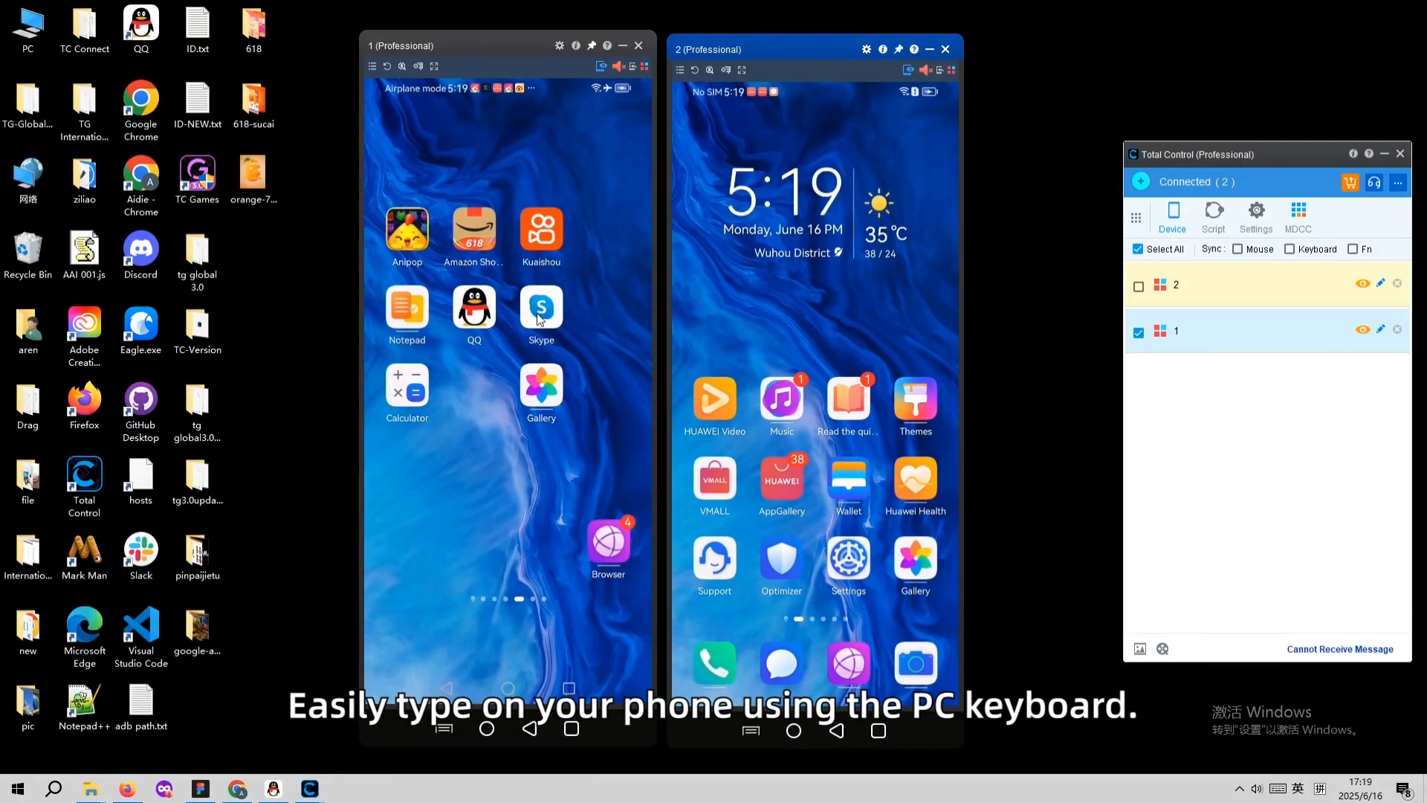
type("How")
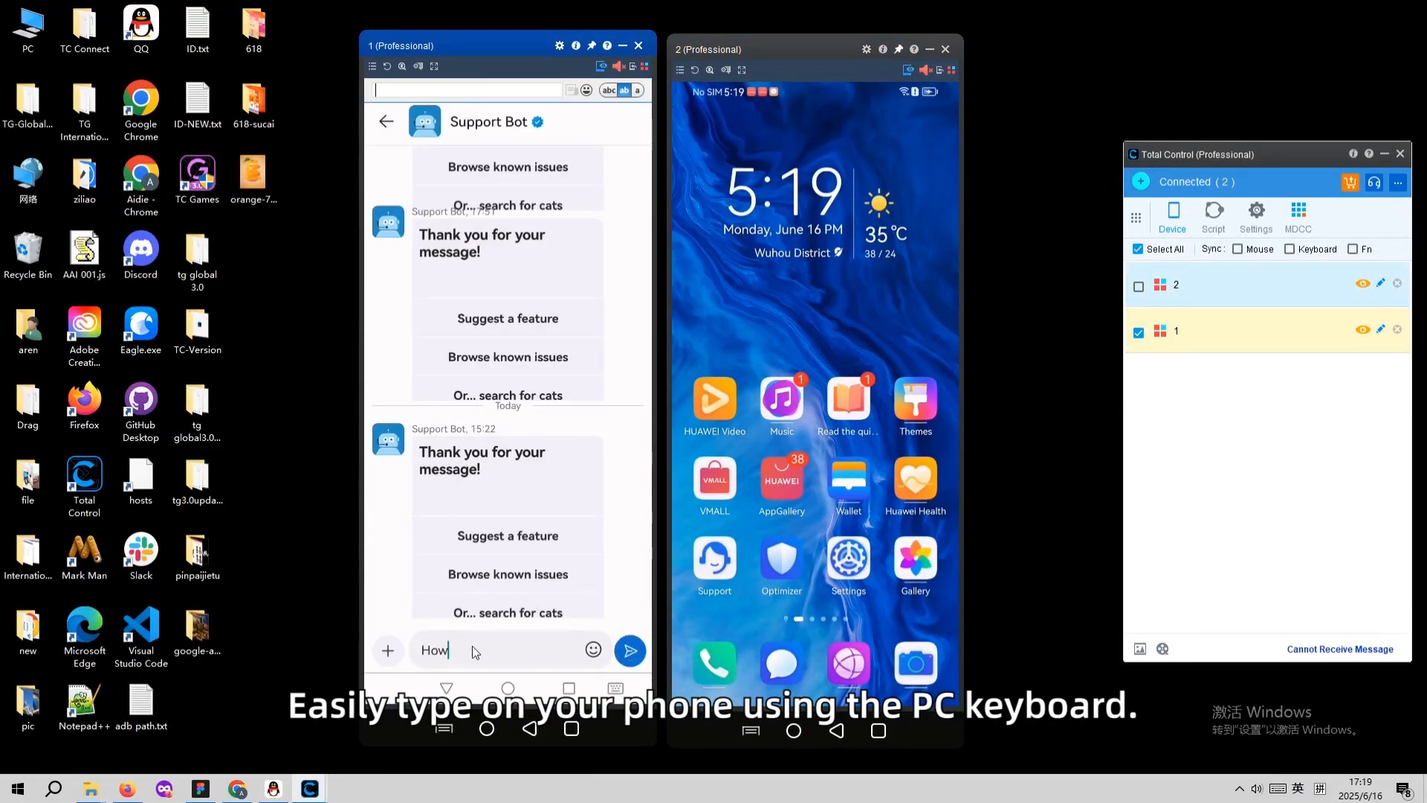
Step: Close the orange Windows photo viewer and open Gallery on phone 2
left_click(629, 650)
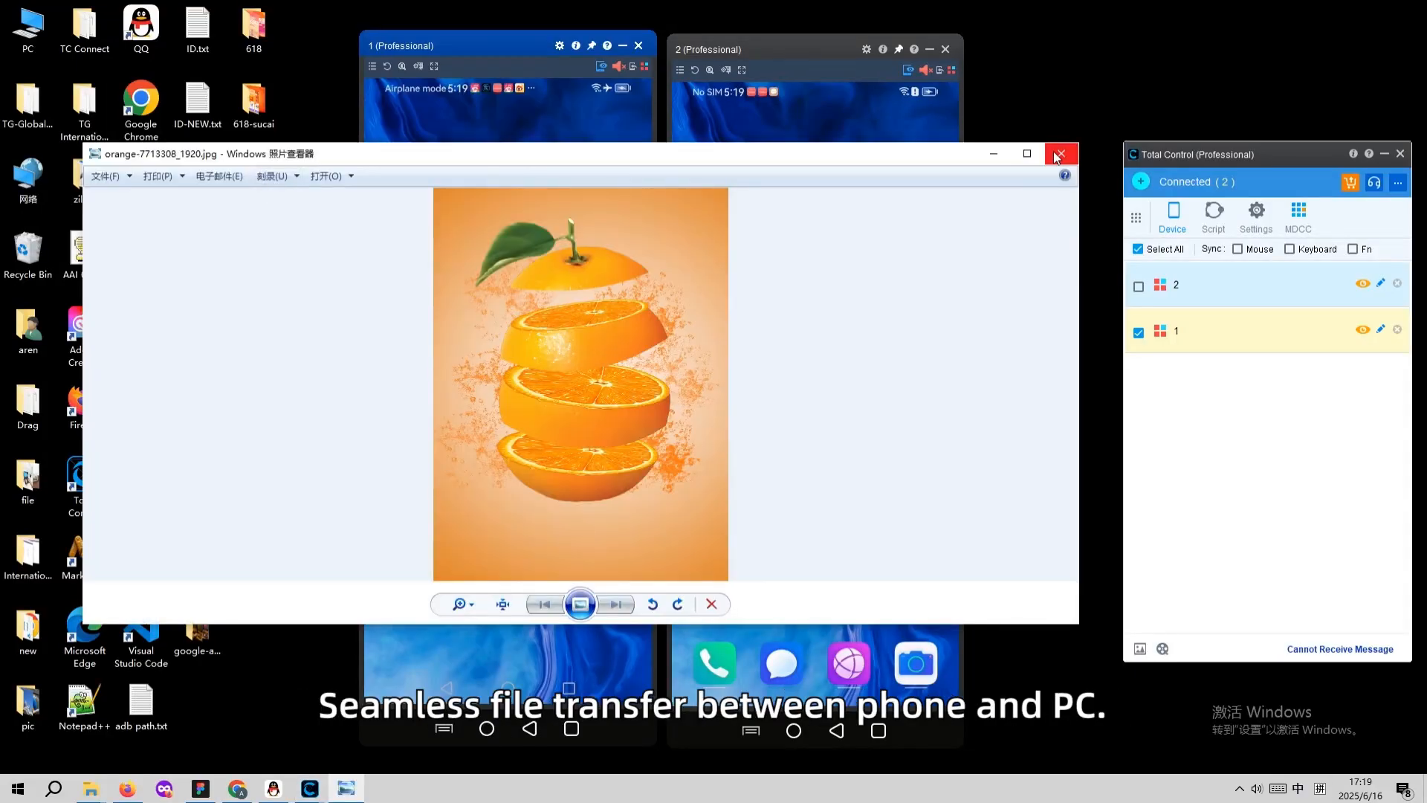
left_click(1059, 154)
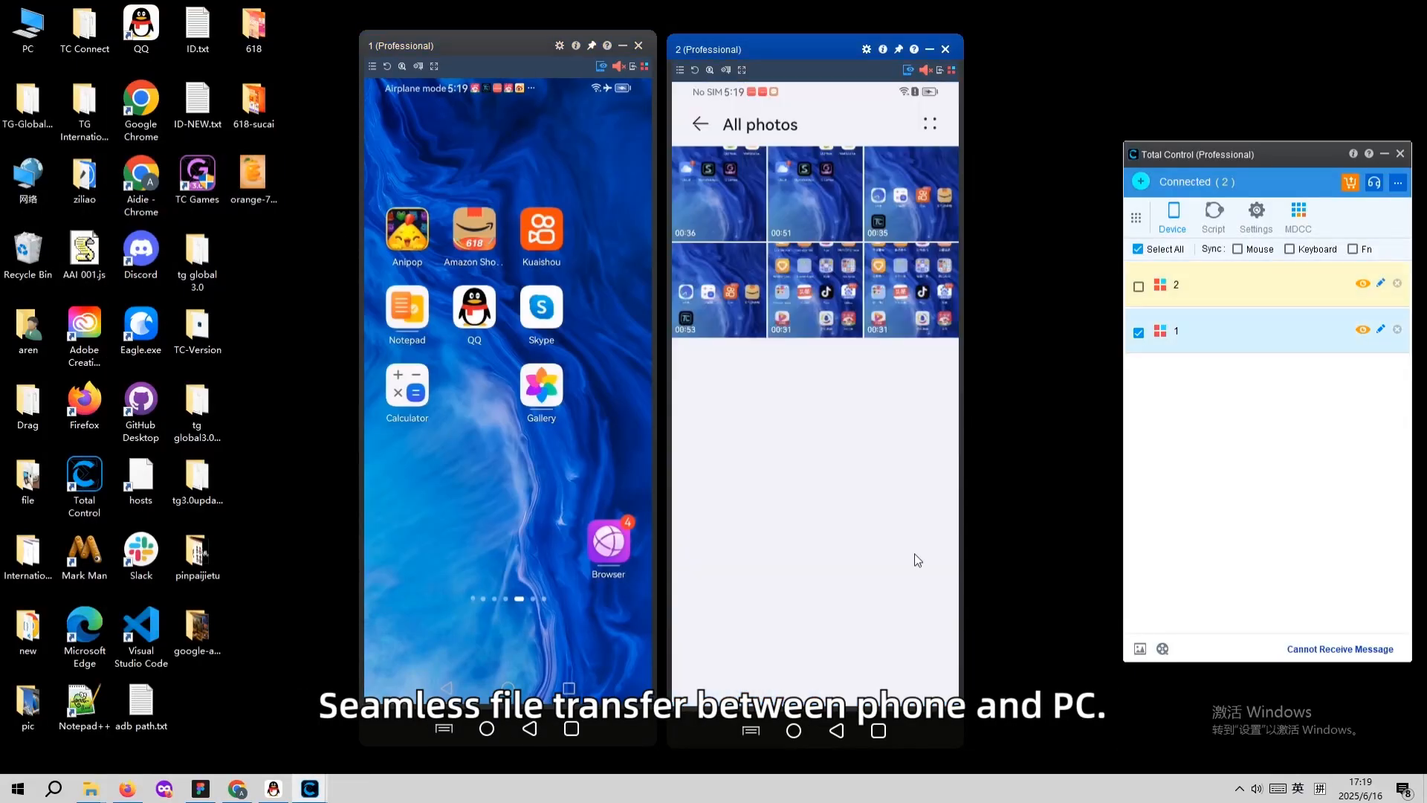
left_click(792, 729)
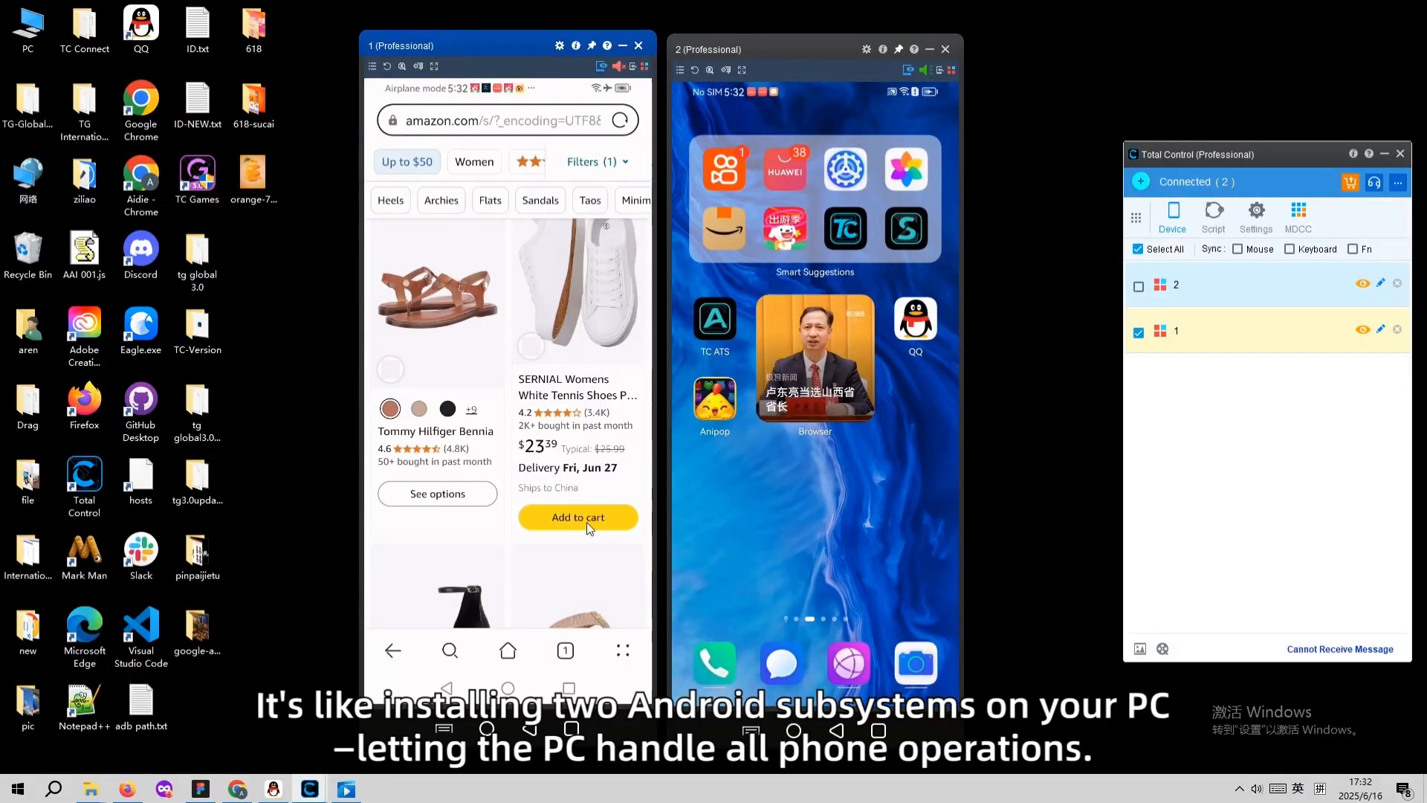
Step: Open the Tommy Hilfiger white sneaker listing from phone 1's Amazon results
left_click(577, 287)
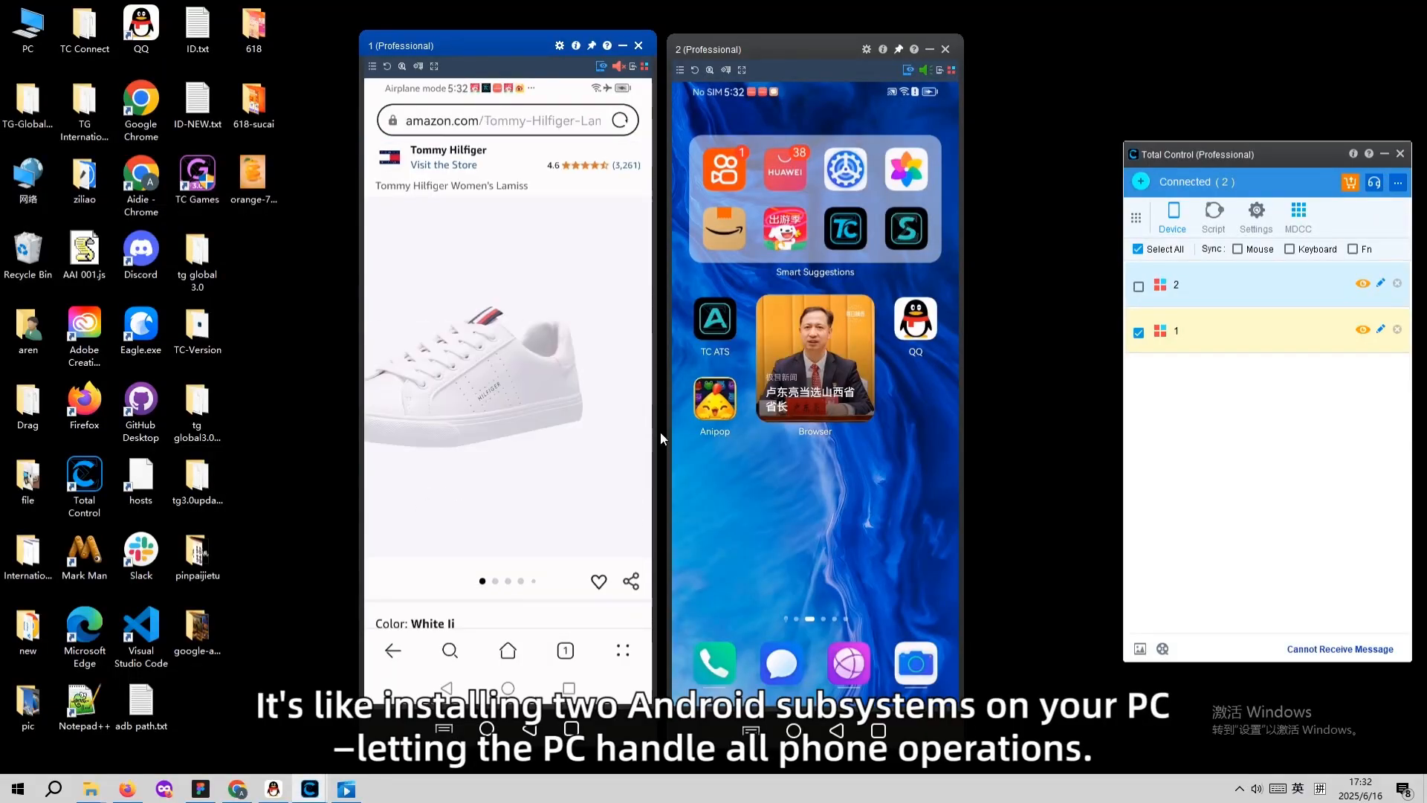